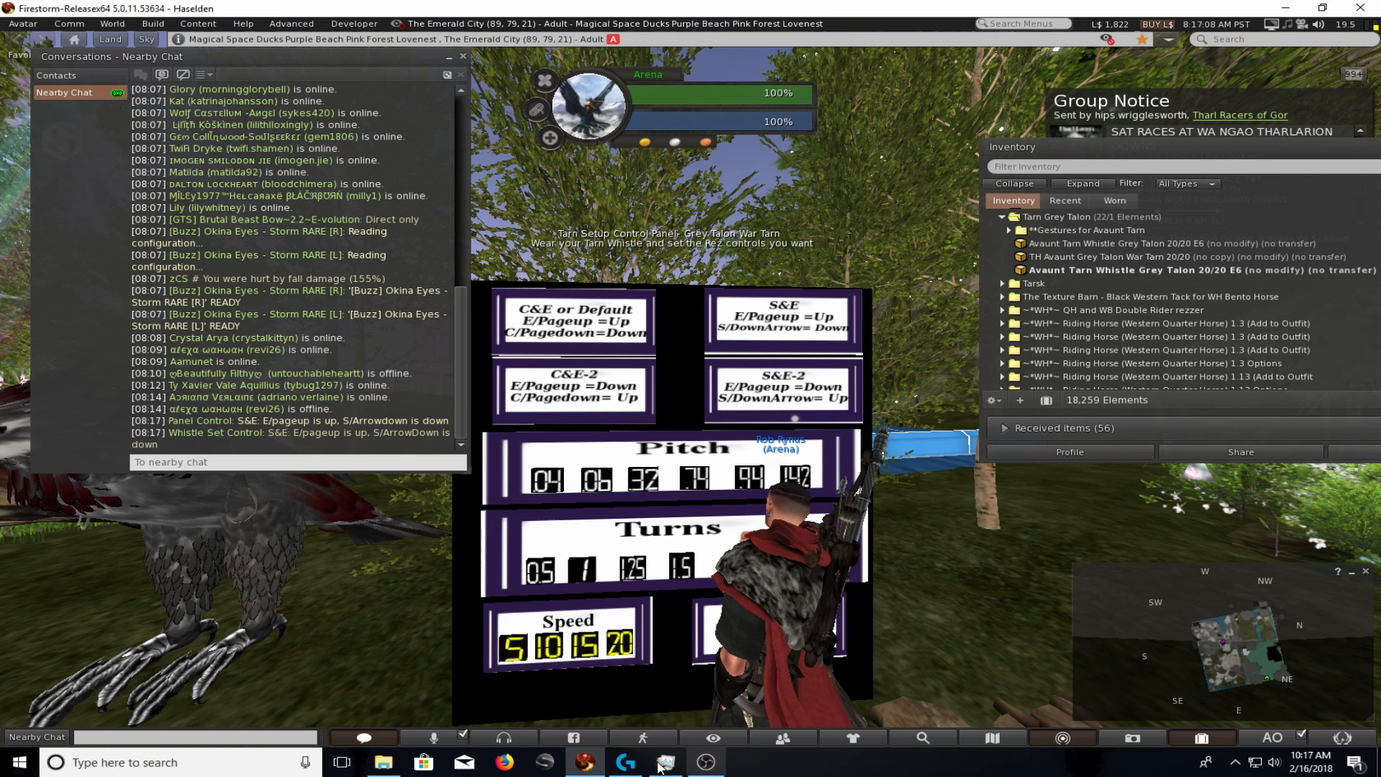
- Open Logitech Gaming Software from the taskbar to view the mouse button assignments
{"action": "left_click", "coordinate": [625, 762]}
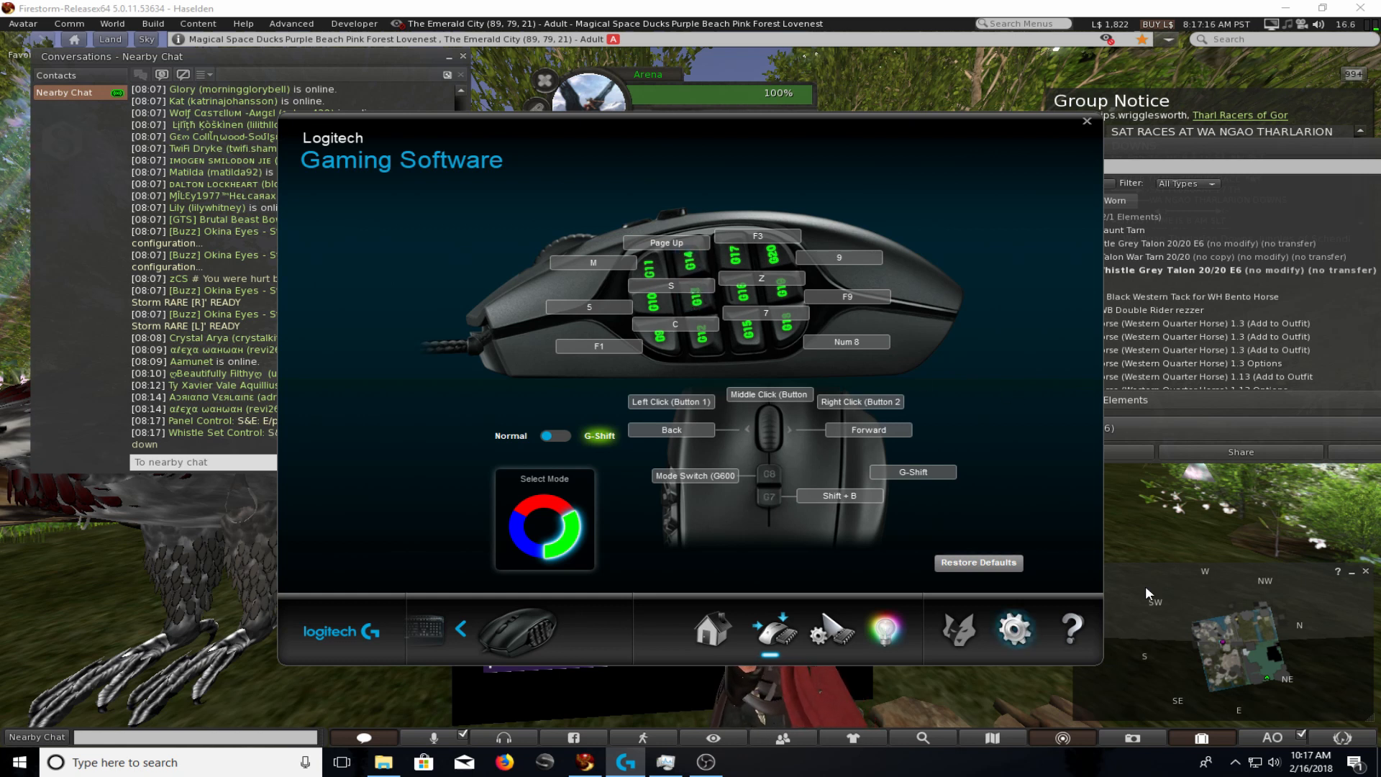
- Close the Logitech Gaming Software window
{"action": "left_click", "coordinate": [1086, 120]}
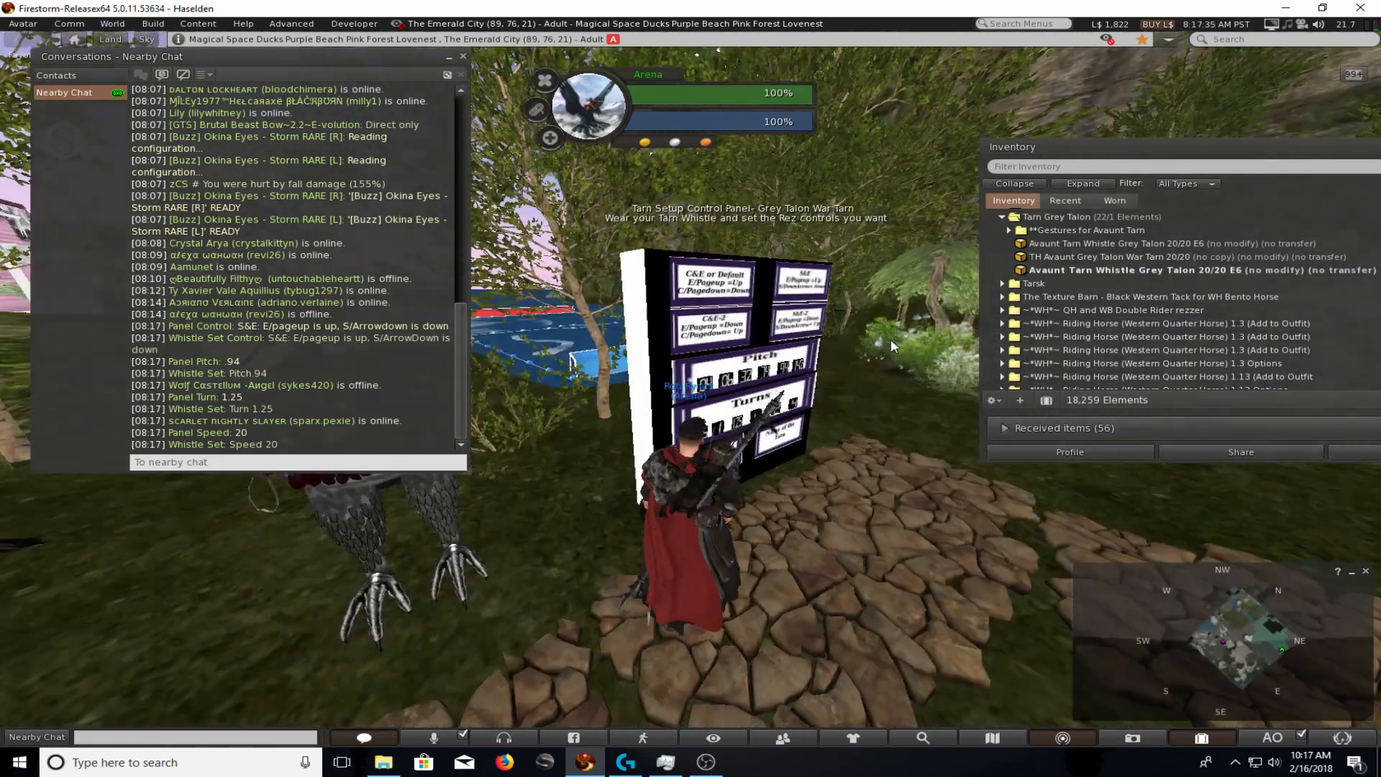
- Expand the Gestures for Avaunt Tarn inventory folder to show its flight gestures
{"action": "left_click", "coordinate": [1083, 230]}
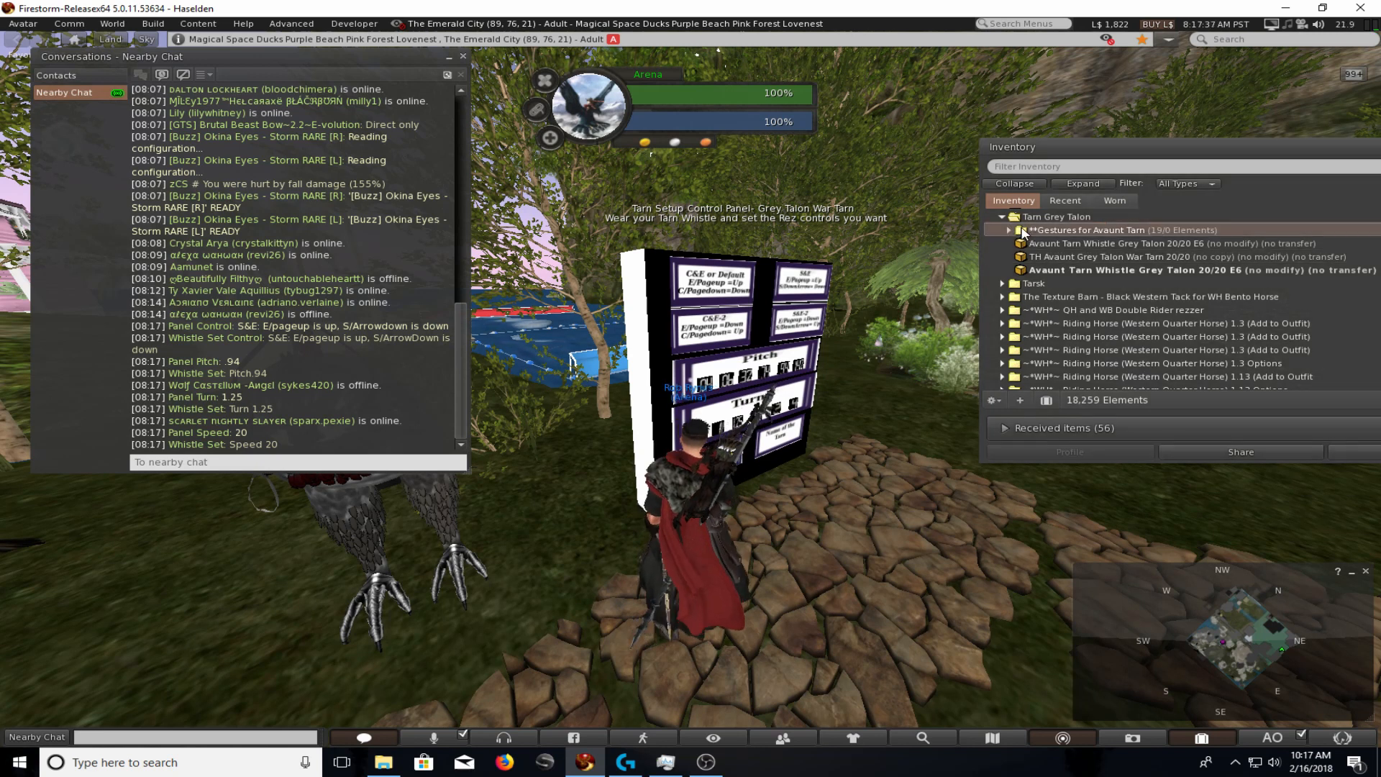
{"action": "left_click", "coordinate": [1009, 230]}
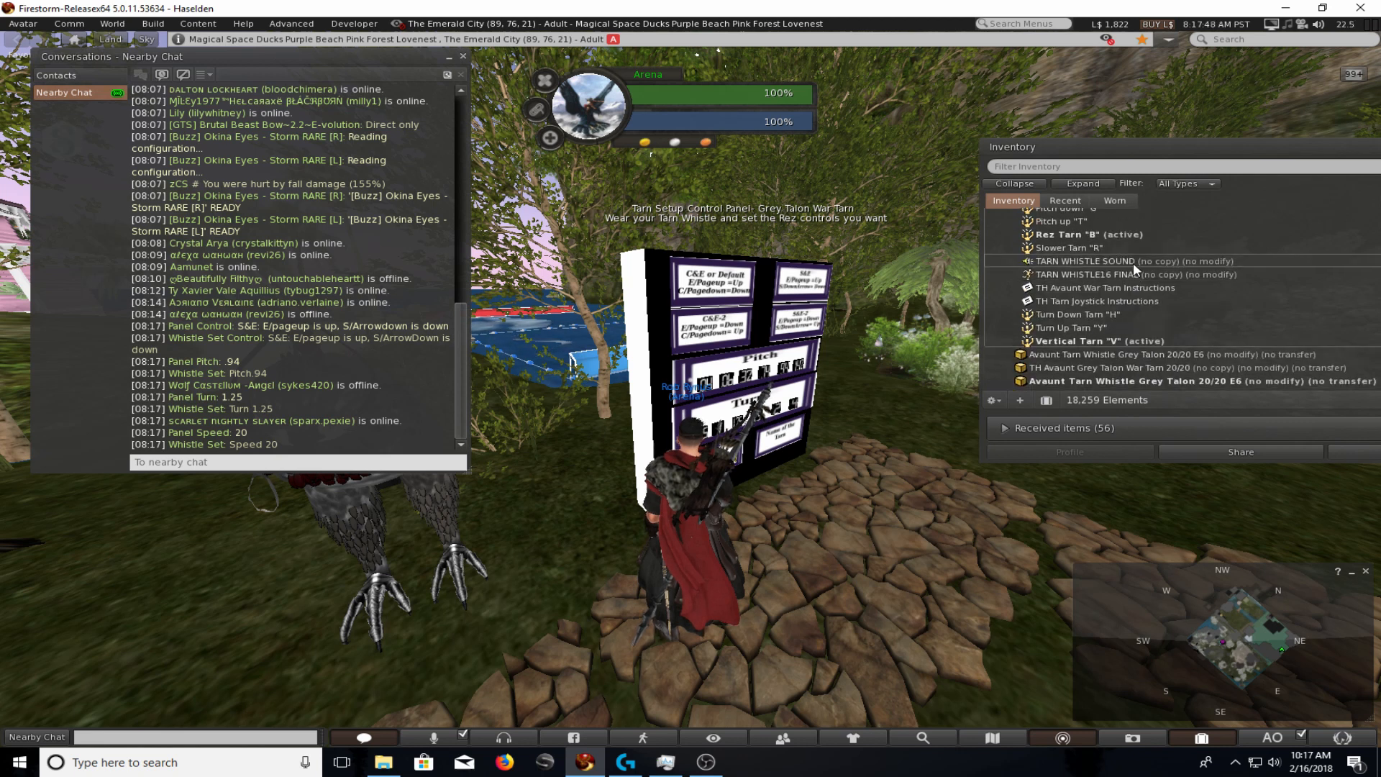
{"action": "left_click", "coordinate": [1019, 218]}
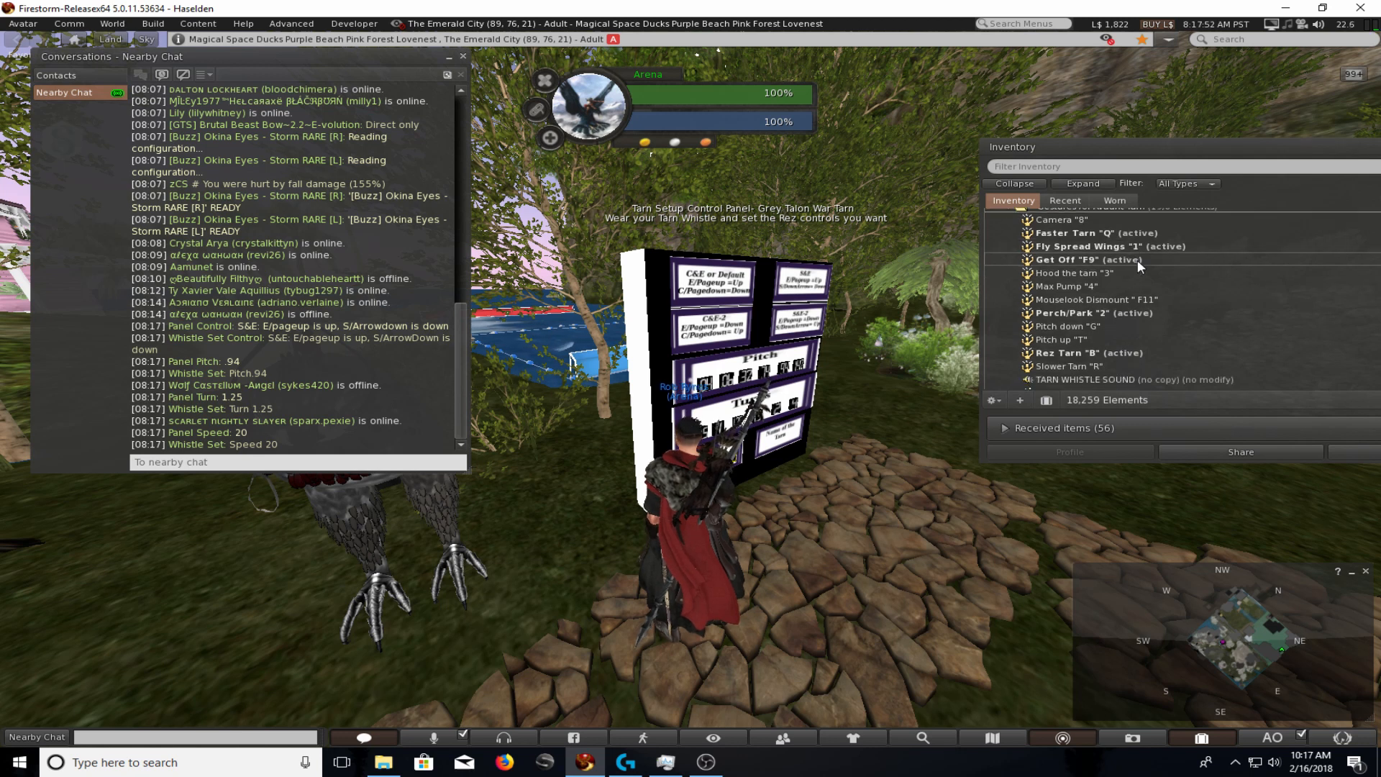
- Open the Fly Spread Wings "1" gesture and its Shortcut Key dropdown
{"action": "right_click", "coordinate": [1090, 247]}
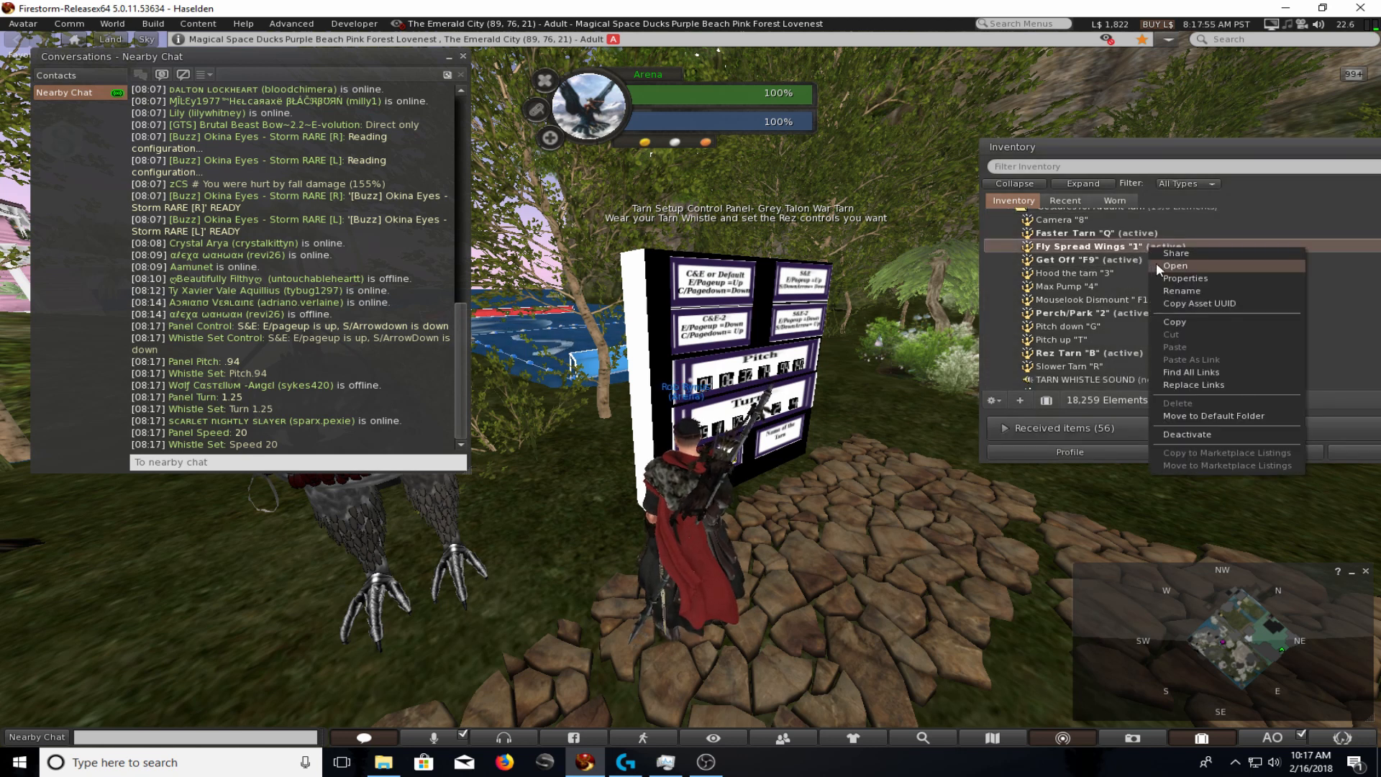
{"action": "left_click", "coordinate": [1174, 266]}
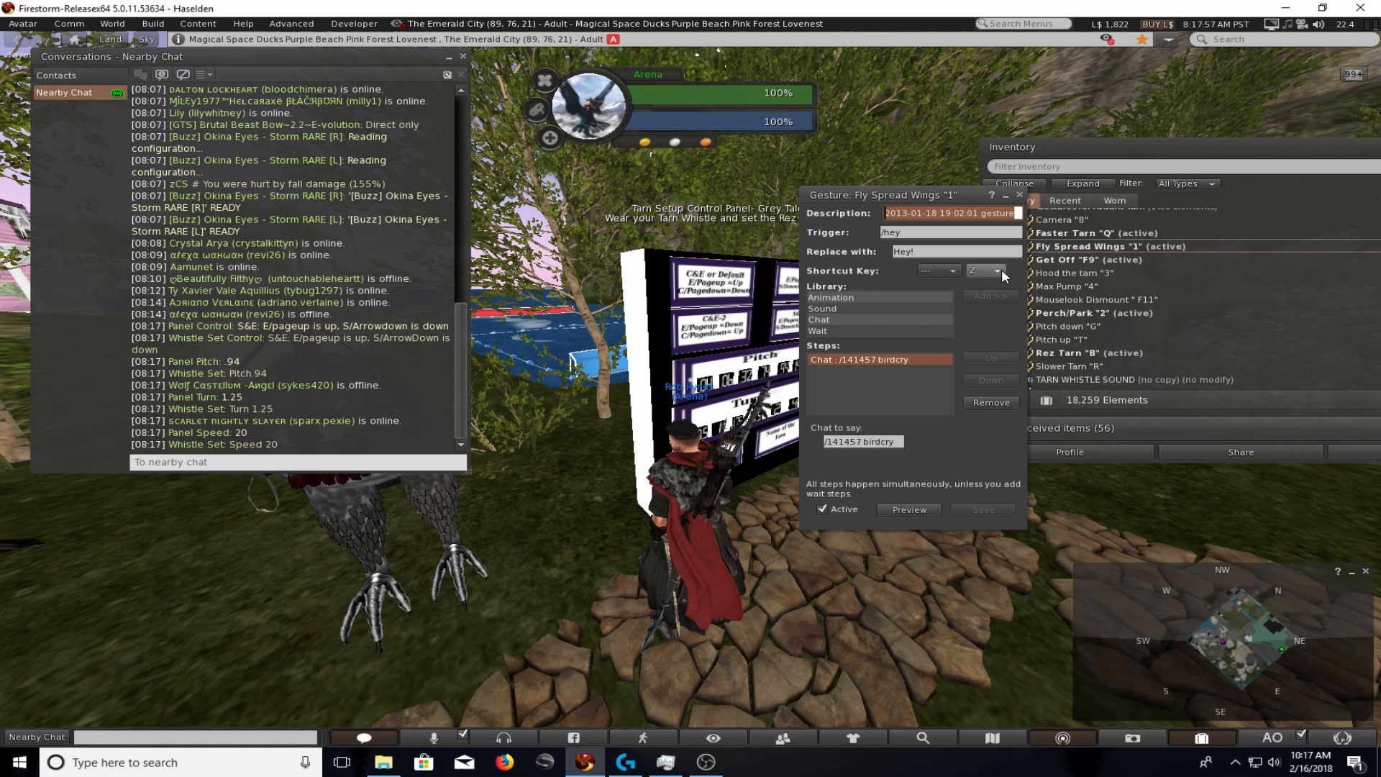
{"action": "left_click", "coordinate": [1002, 271]}
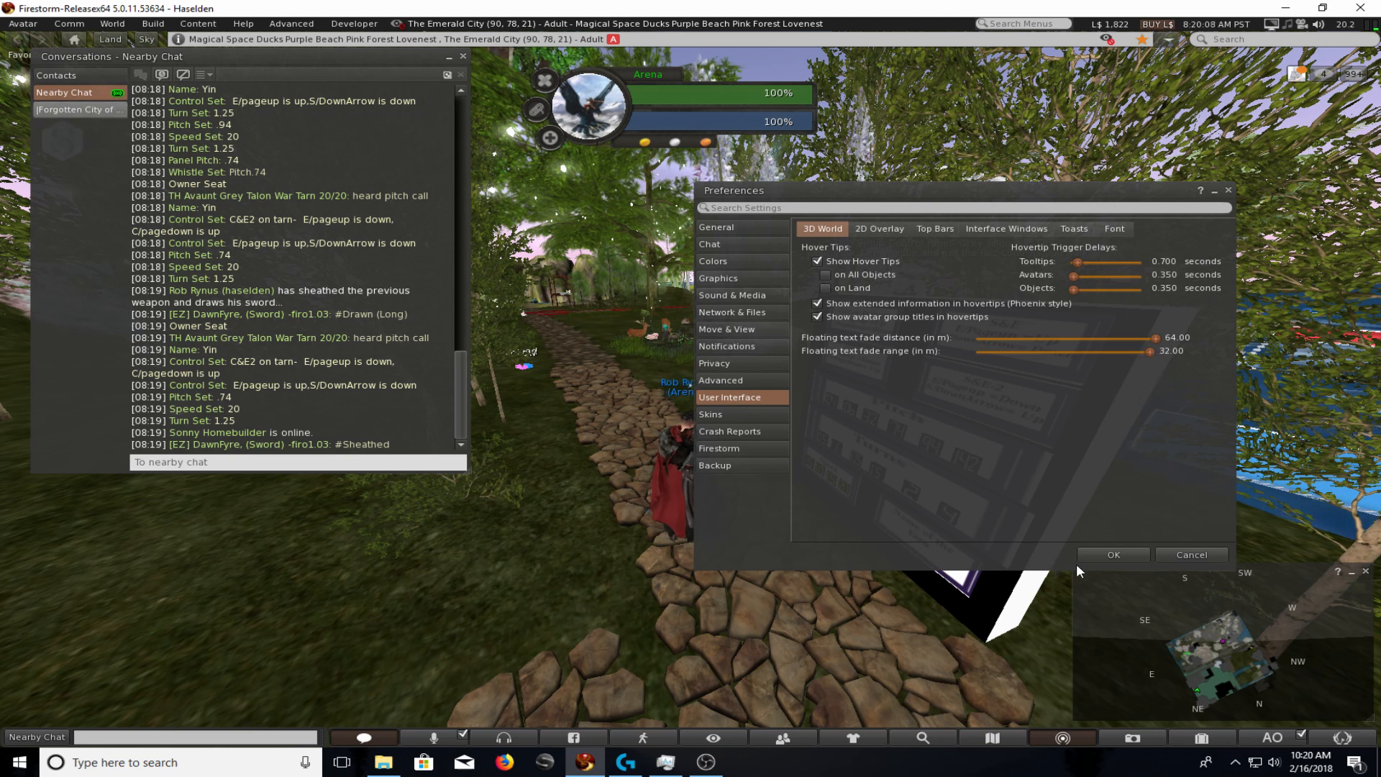
- Apply the 64-metre floating text fade distance and close Preferences with OK
{"action": "left_click", "coordinate": [1112, 554]}
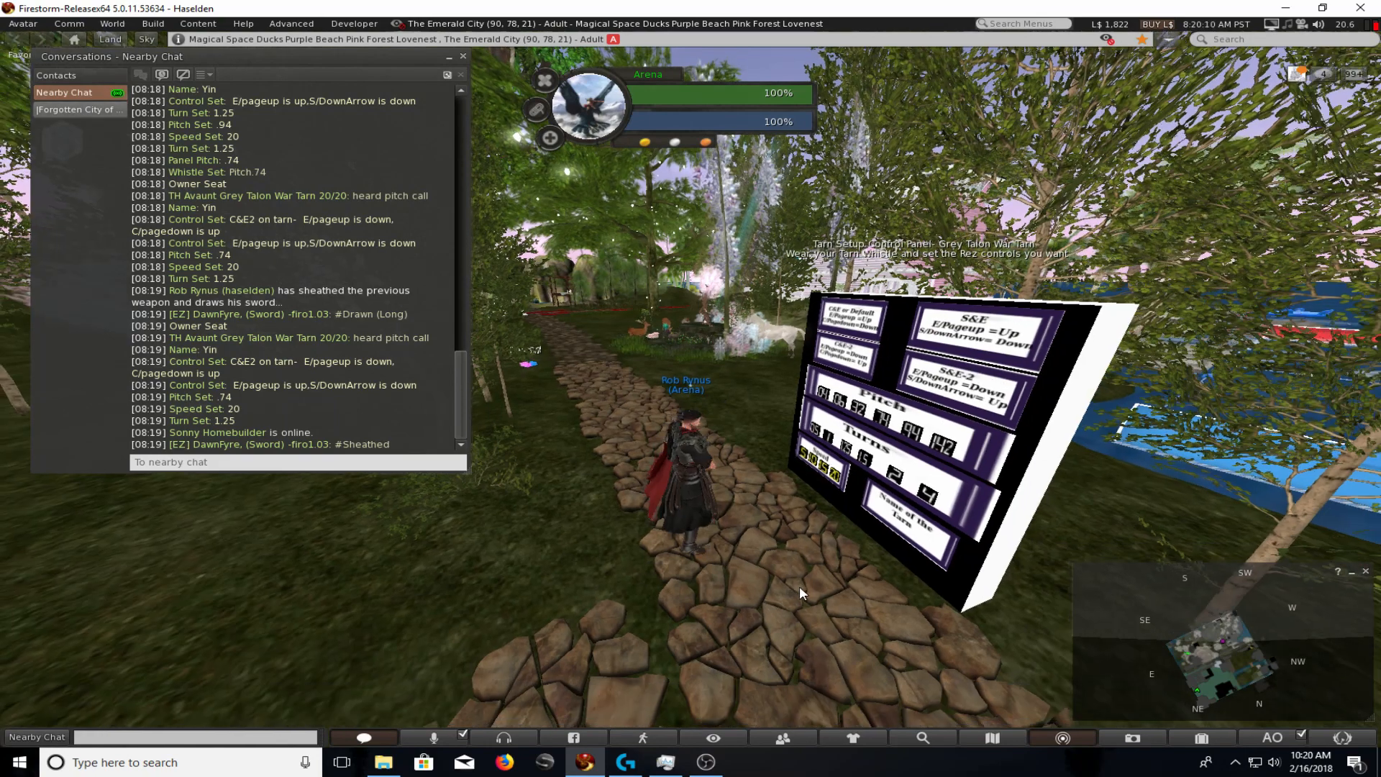